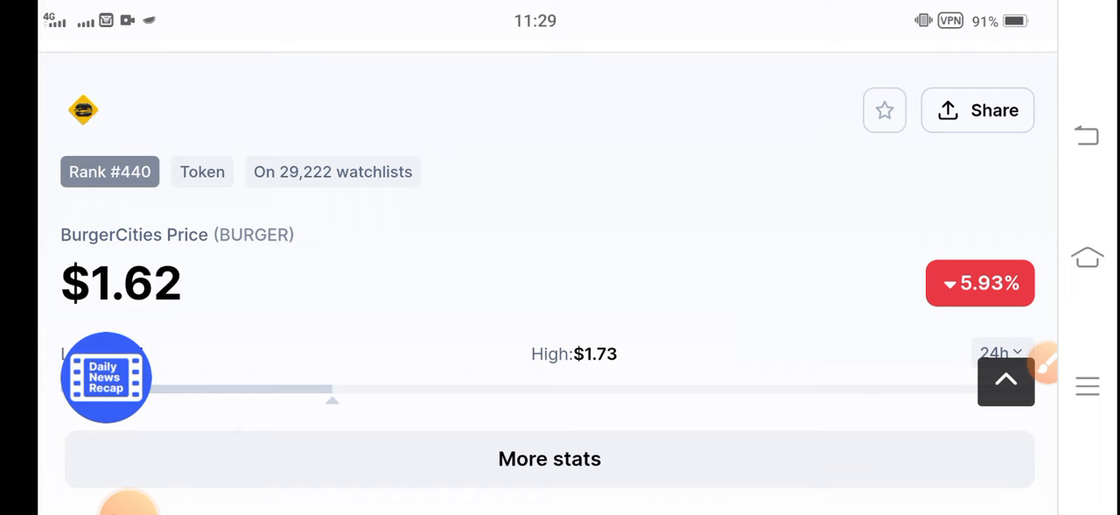
Frame the $1.62 BurgerCities price in a red rectangle using the annotation overlay
left_click(1044, 376)
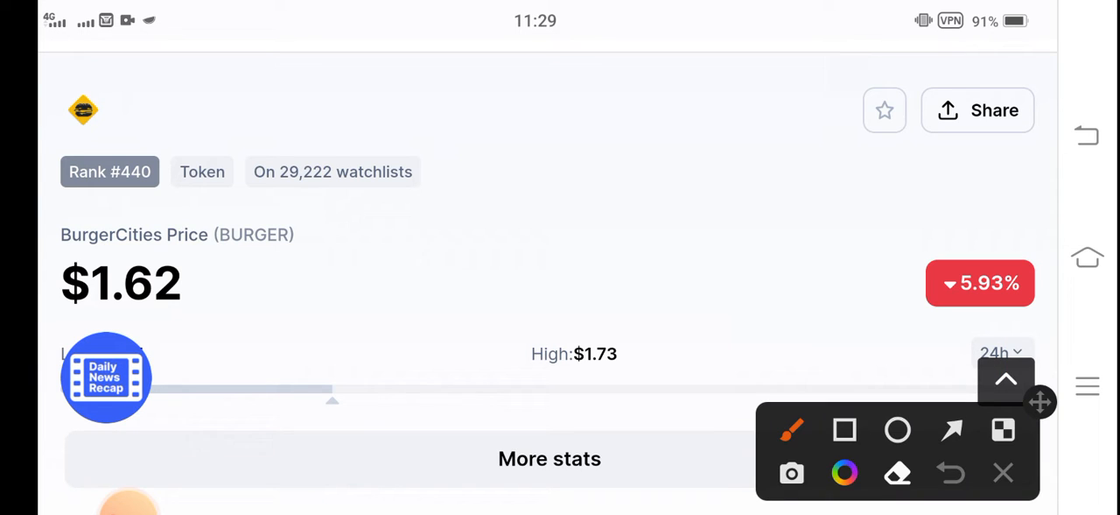
left_click(844, 431)
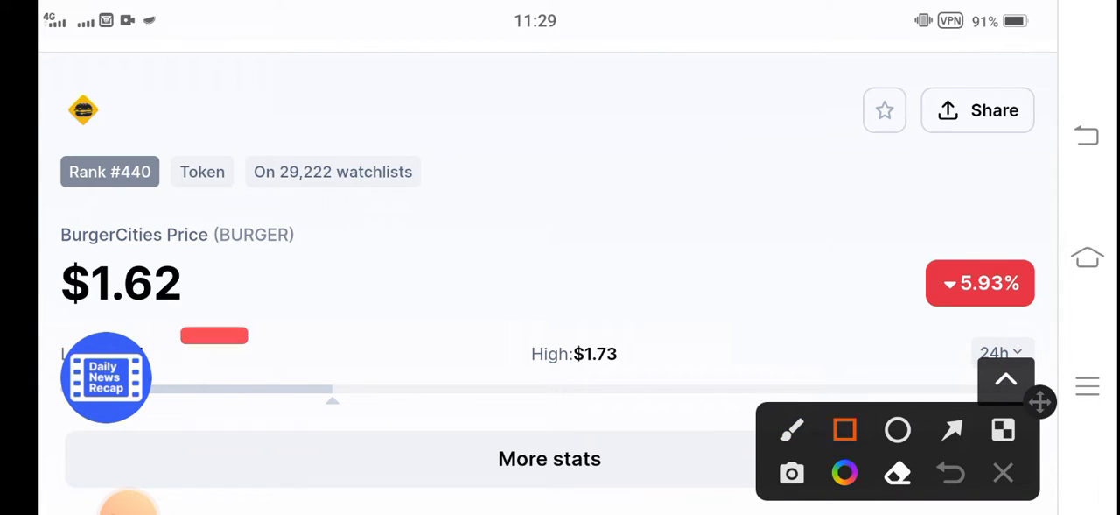
left_click_drag(53, 224, 245, 336)
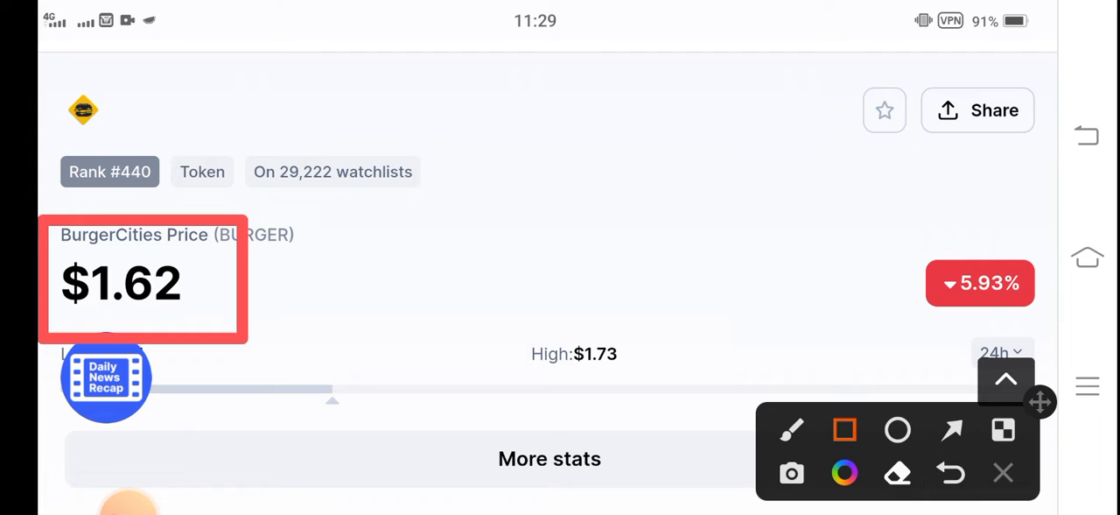
Draw red arrows pointing at the 24h change and its 5.93% drop
left_click(952, 431)
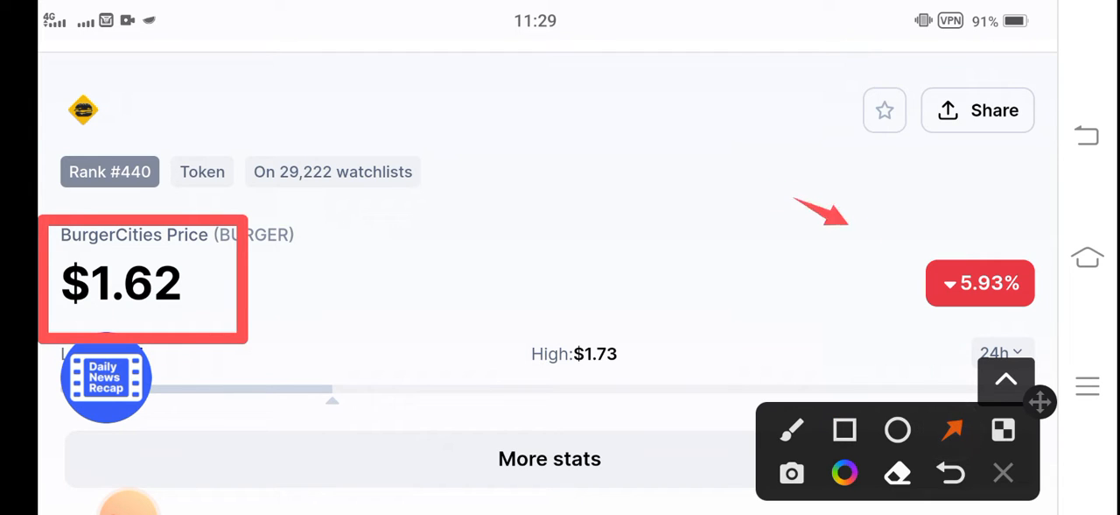
left_click_drag(796, 207, 942, 271)
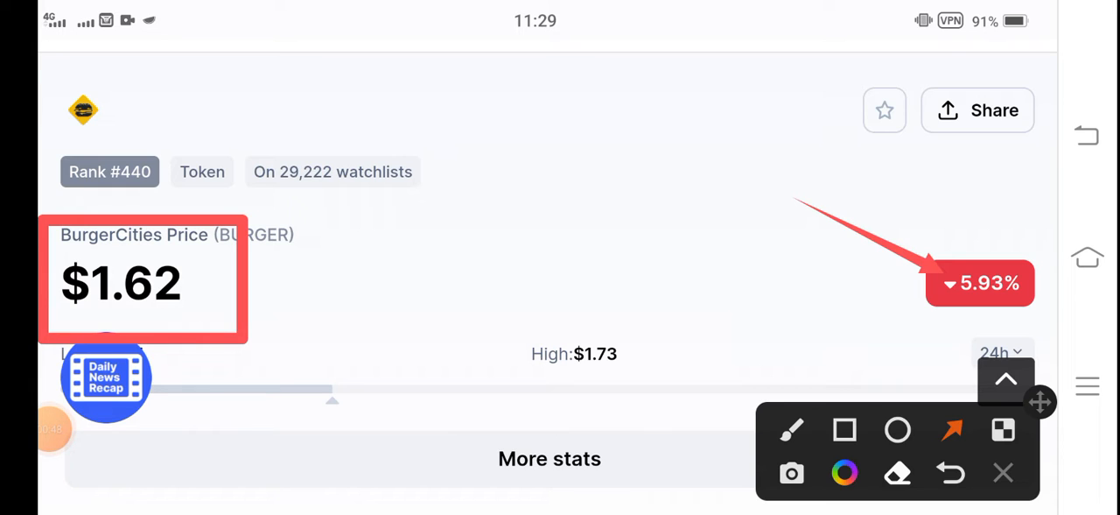
left_click_drag(560, 476, 592, 406)
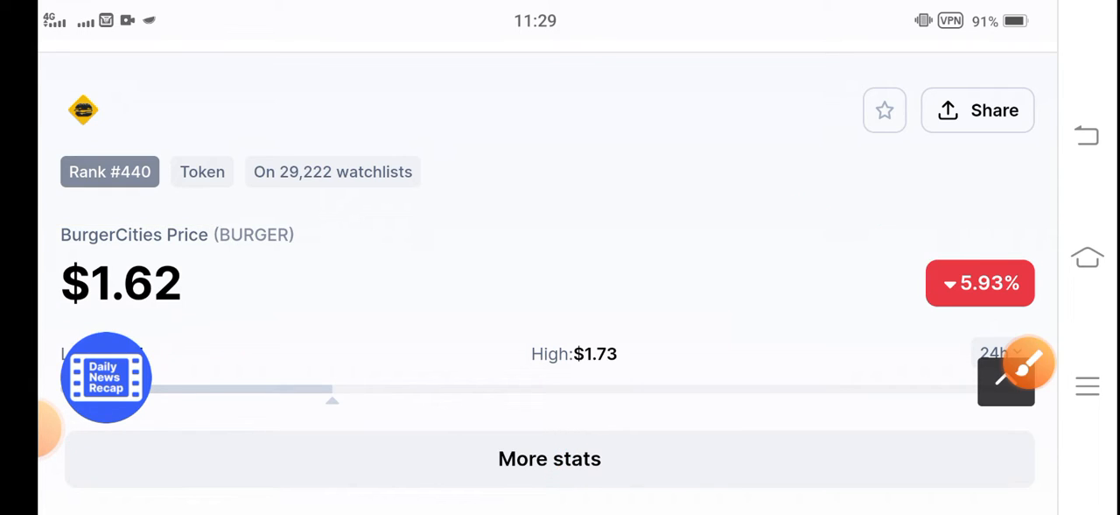
Draw a red arrow at the 24h trading volume's 18.82% drop further down the page
scroll("down", 3)
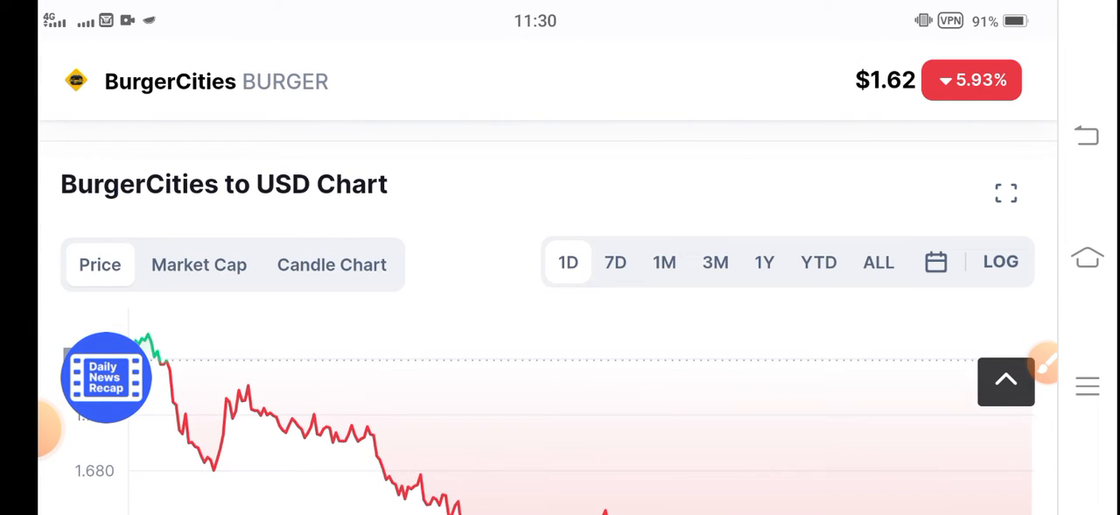
scroll("down", 3)
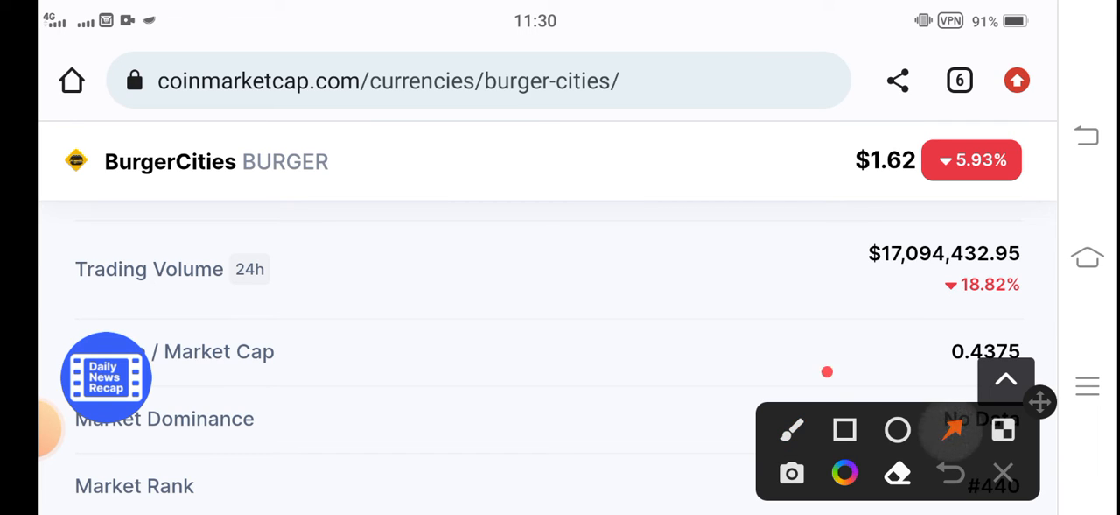
left_click_drag(826, 372, 913, 306)
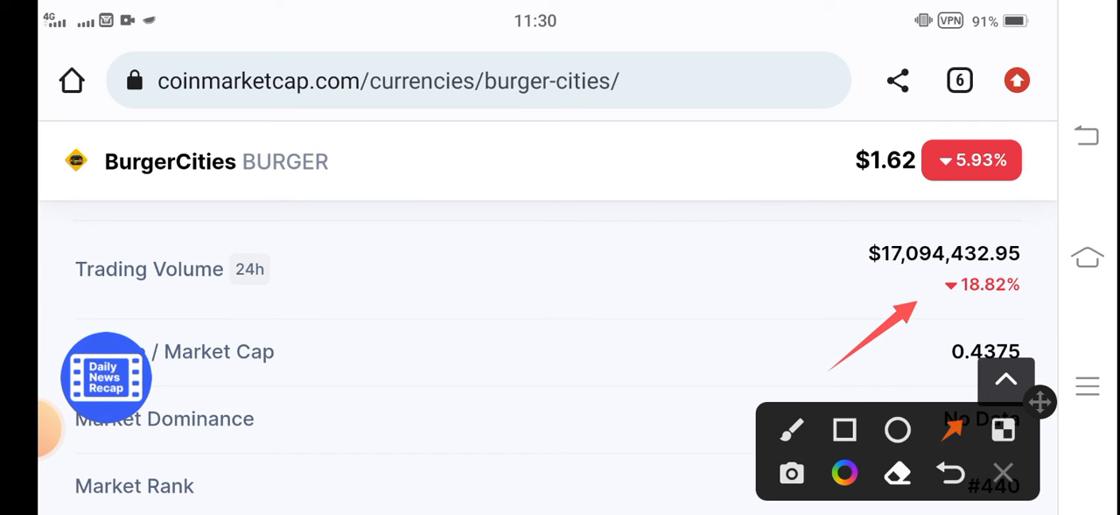